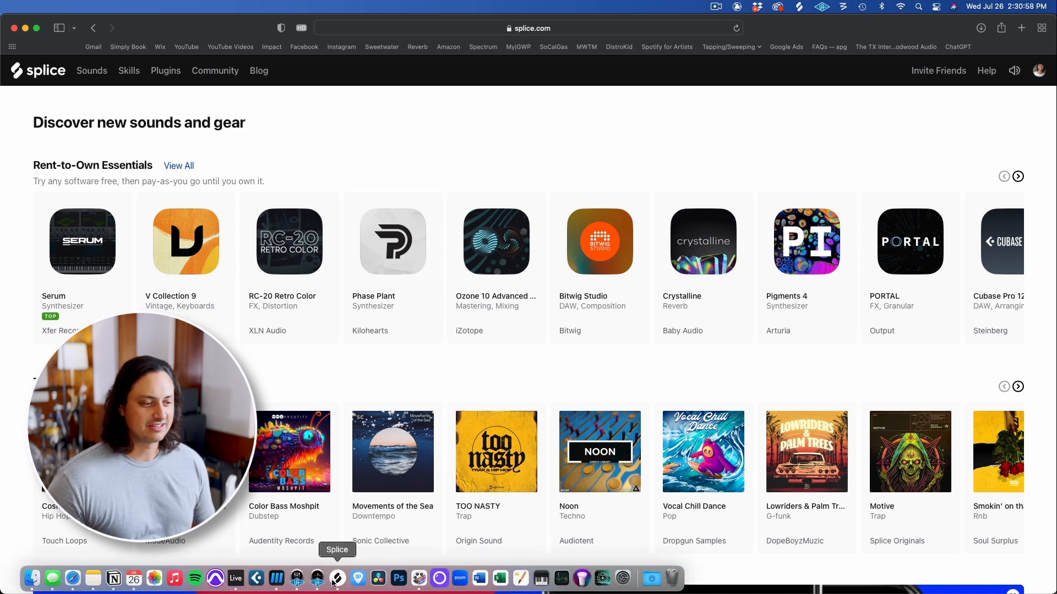
Step: Browse splice.com's Sounds page, paging through the new pack and collection banners
click(337, 577)
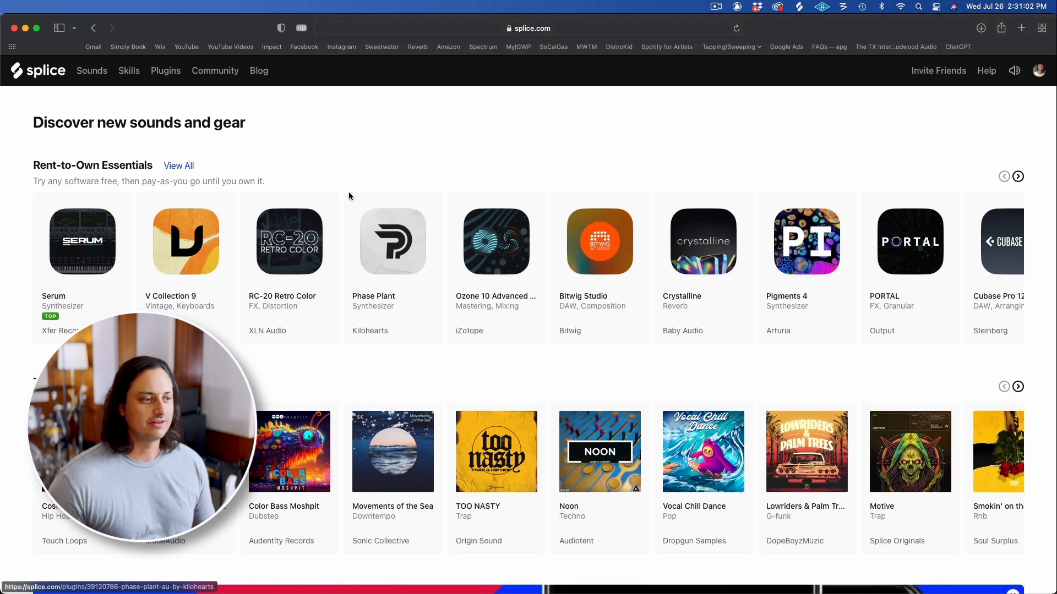
mouse_move(758, 250)
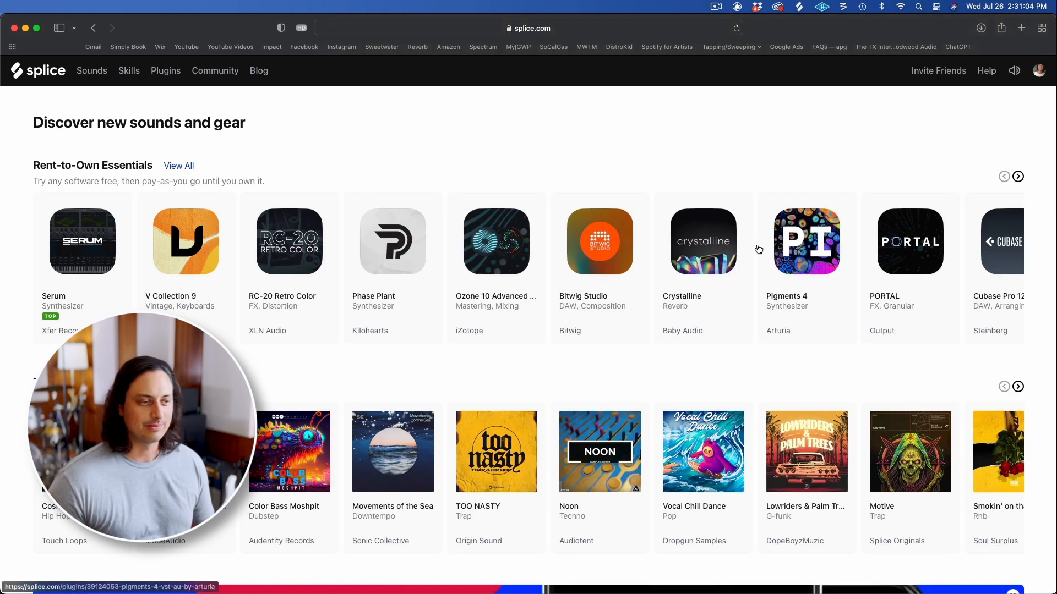
click(91, 70)
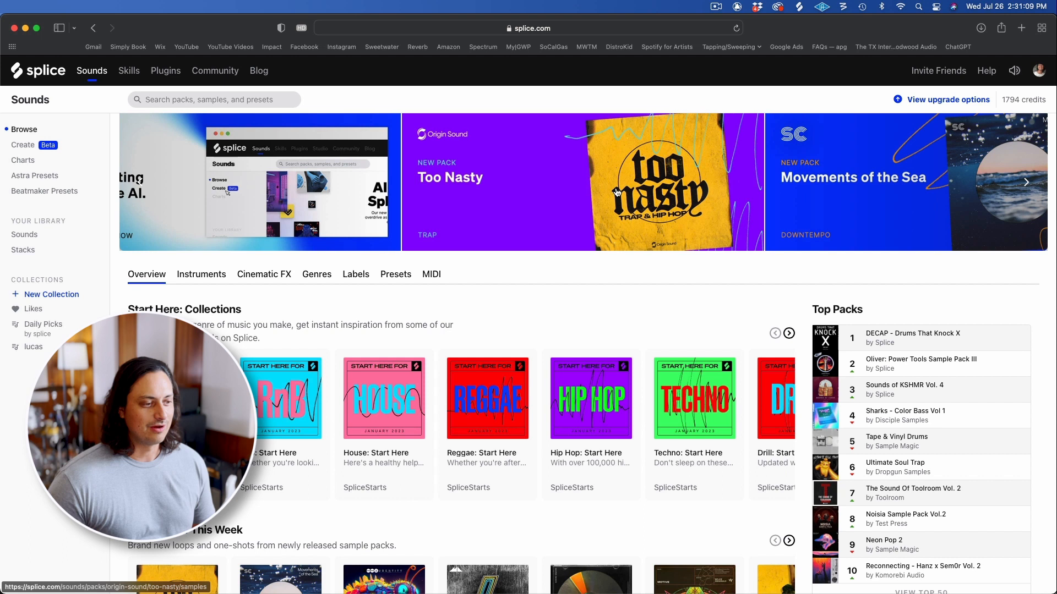
scroll(down, 3)
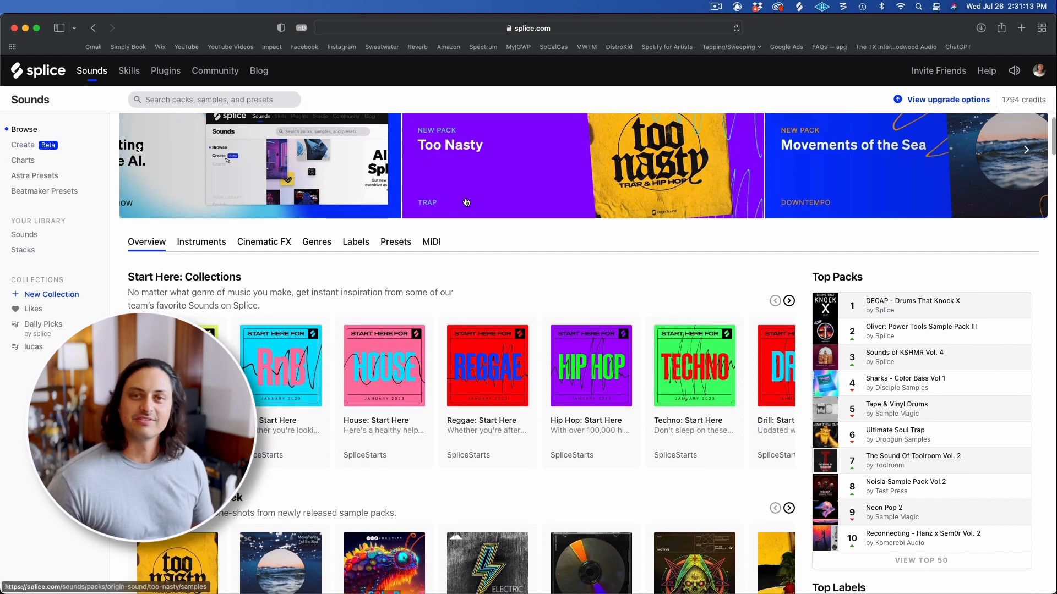
click(1025, 150)
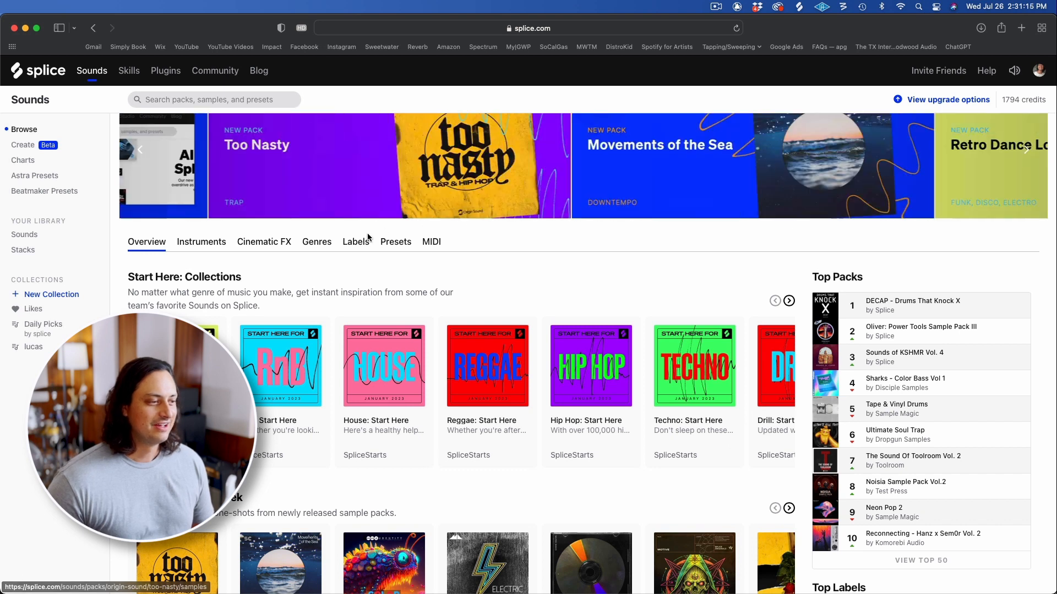
click(139, 150)
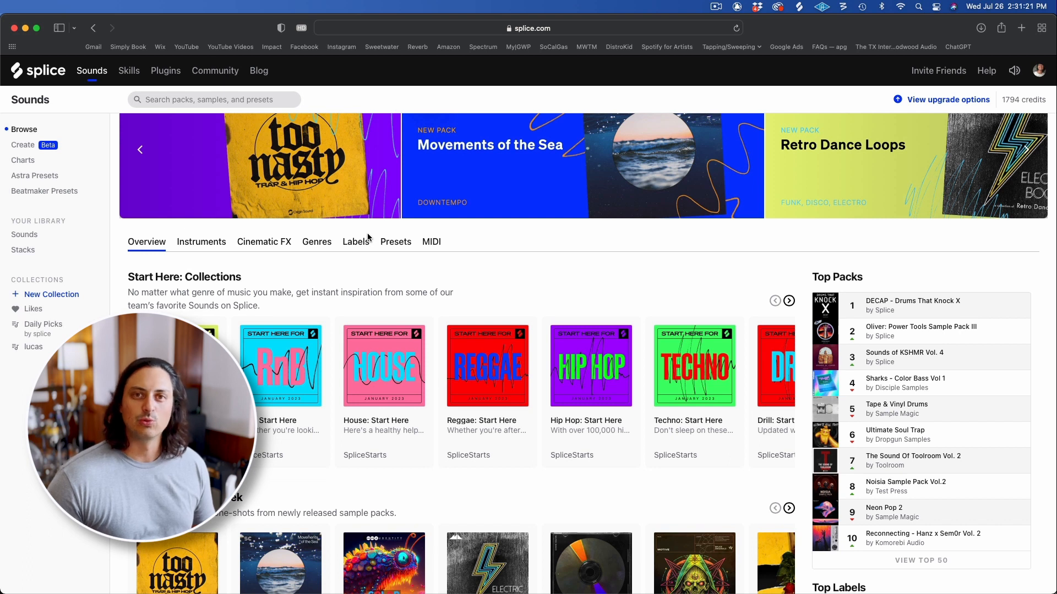
click(1025, 149)
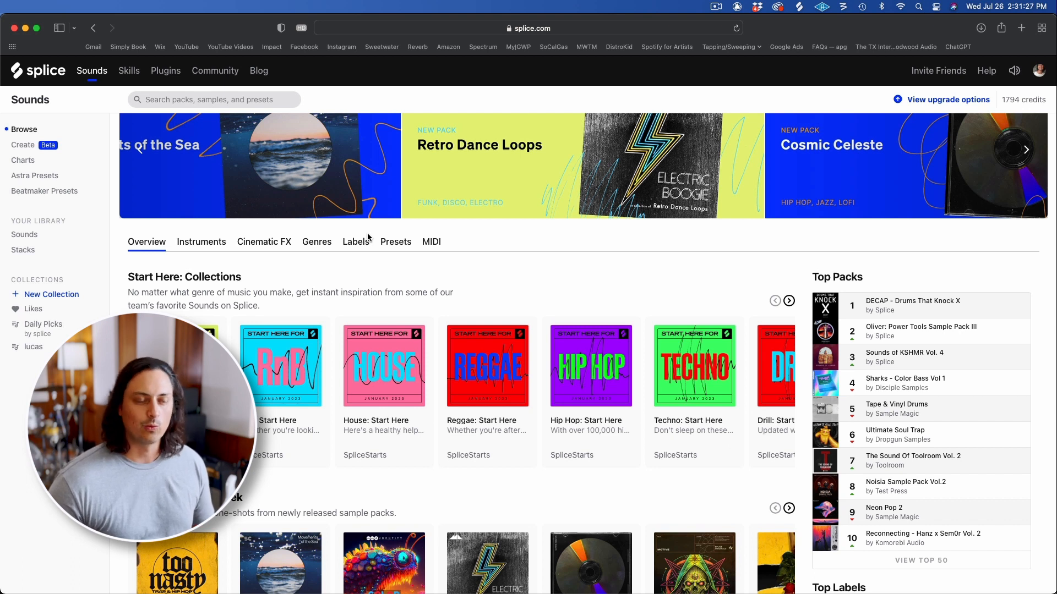
click(1024, 149)
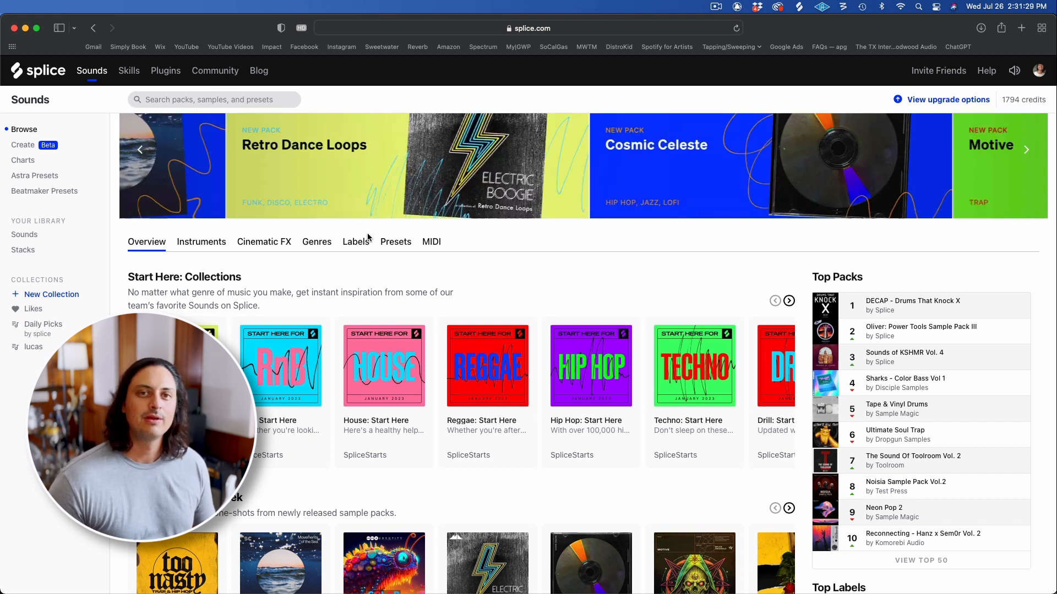
click(1019, 149)
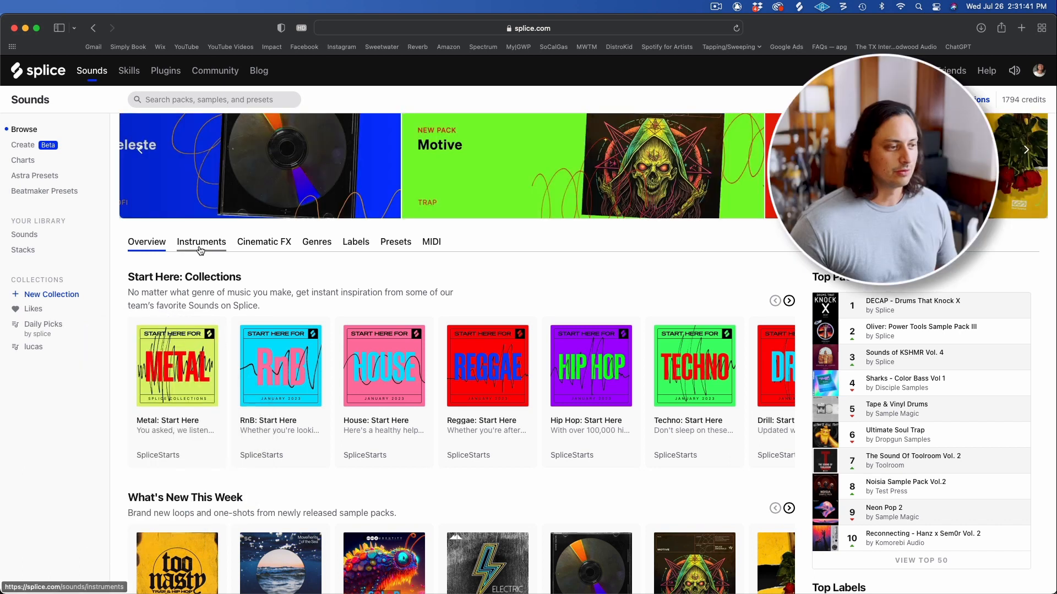
Step: Filter the Drums category to live sounds and Loops, leaving the key filter unset
click(200, 242)
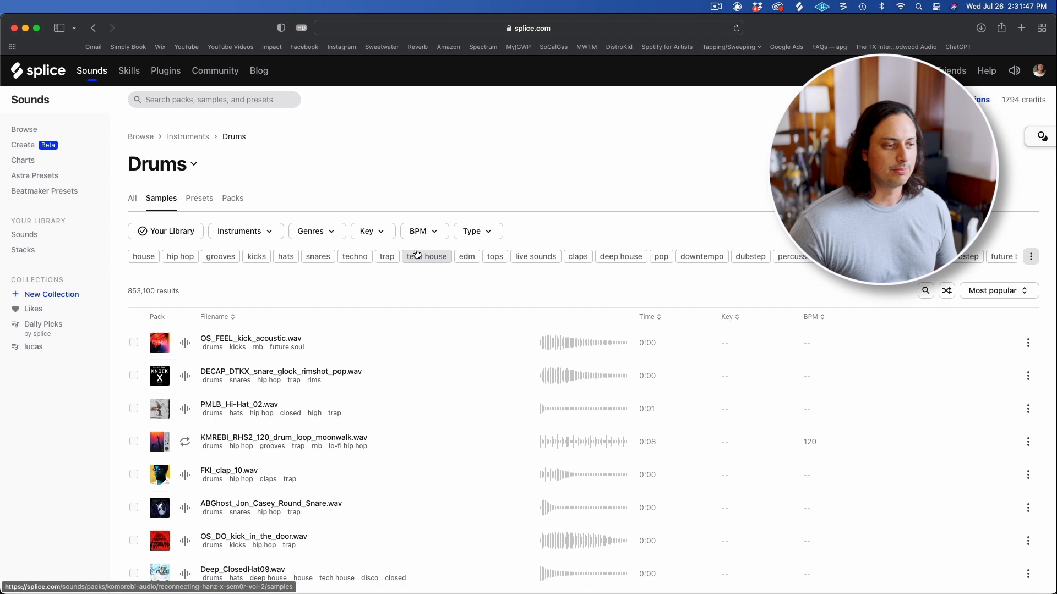
click(241, 196)
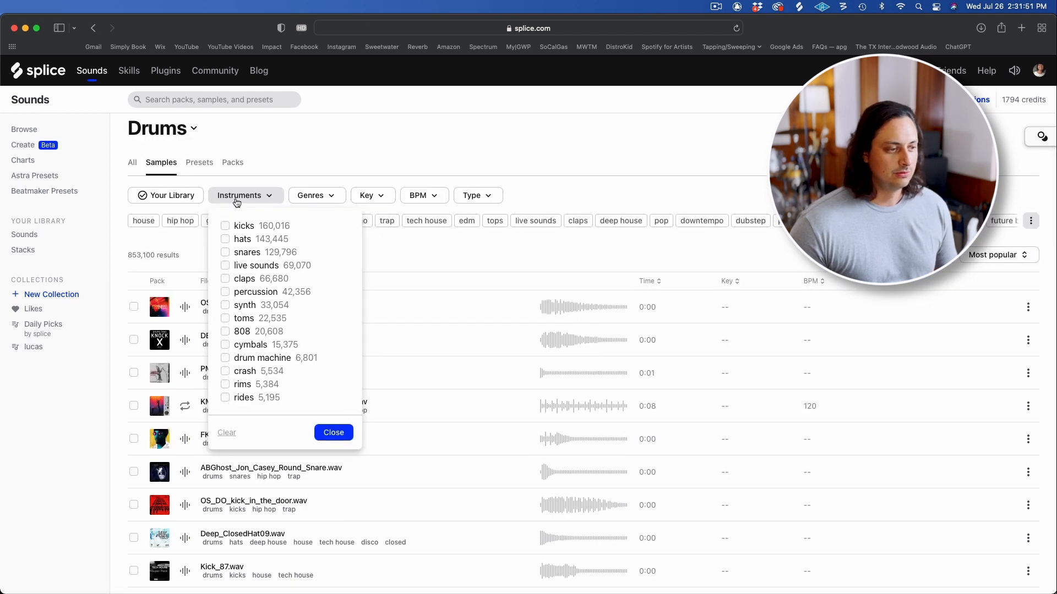
click(256, 265)
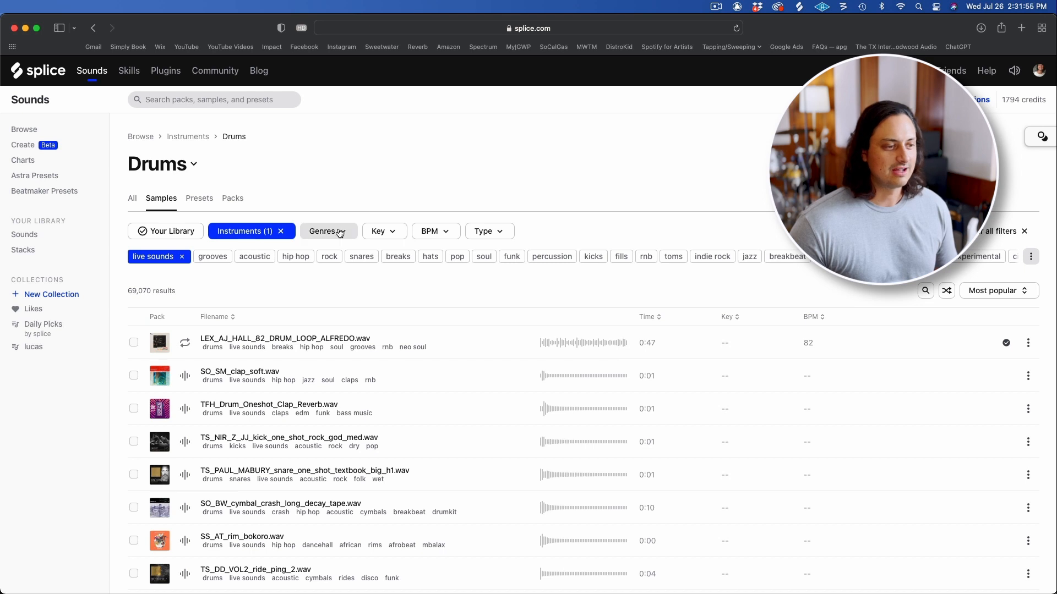
click(384, 231)
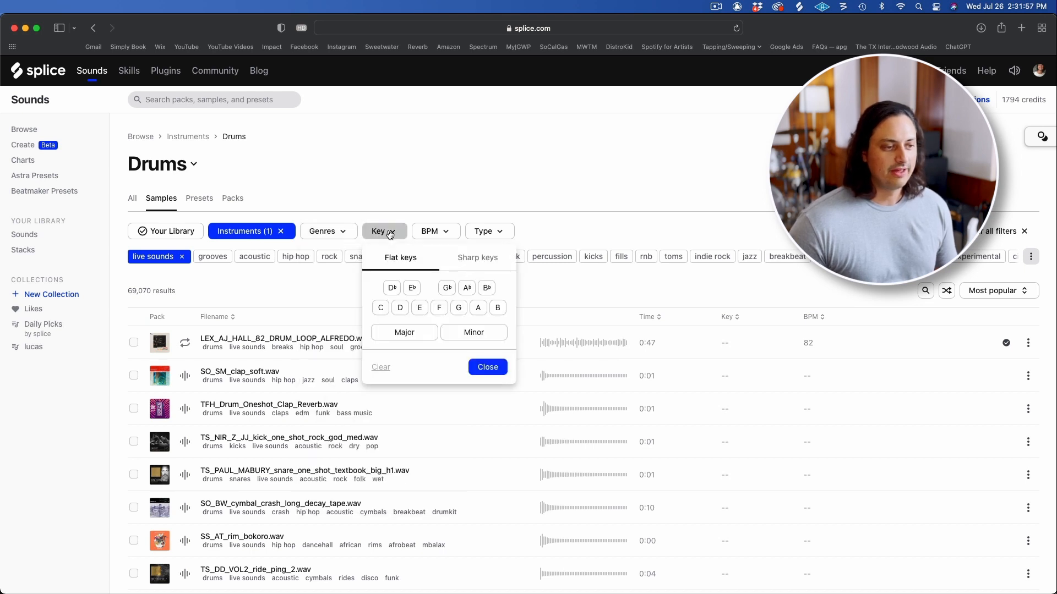
click(487, 368)
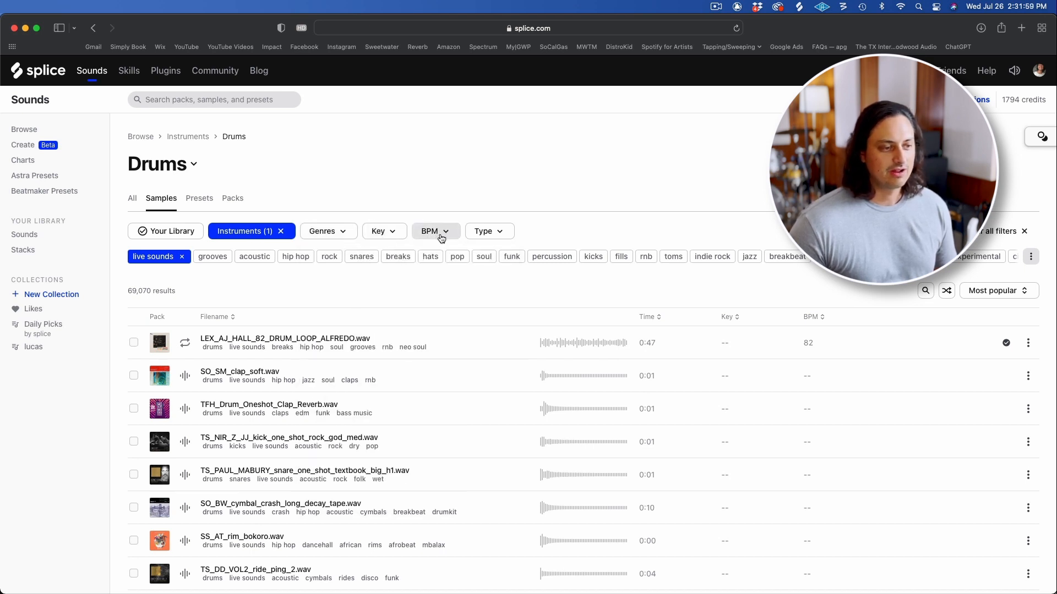
click(487, 231)
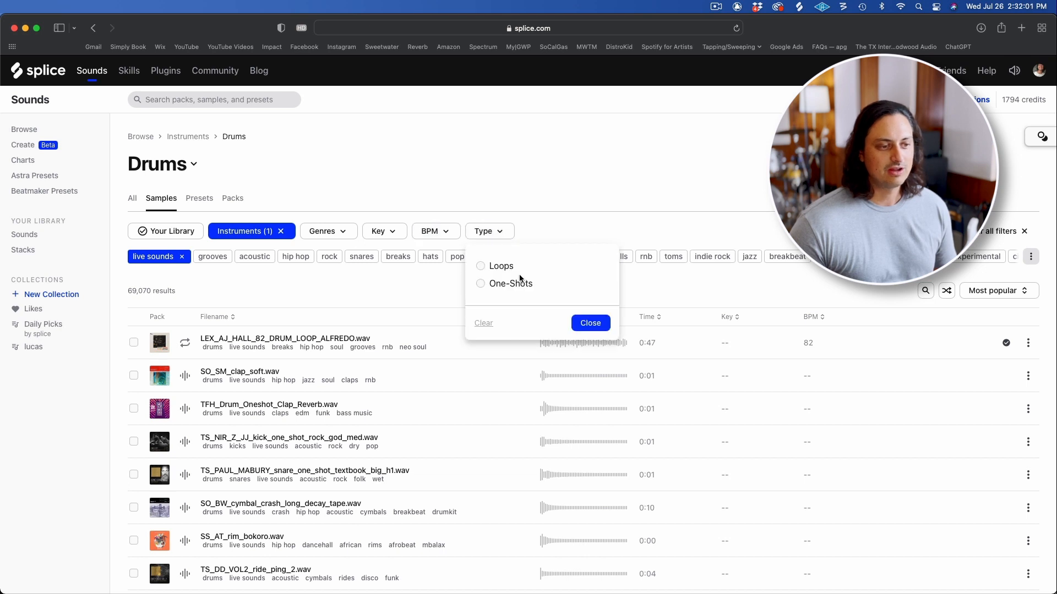
click(500, 265)
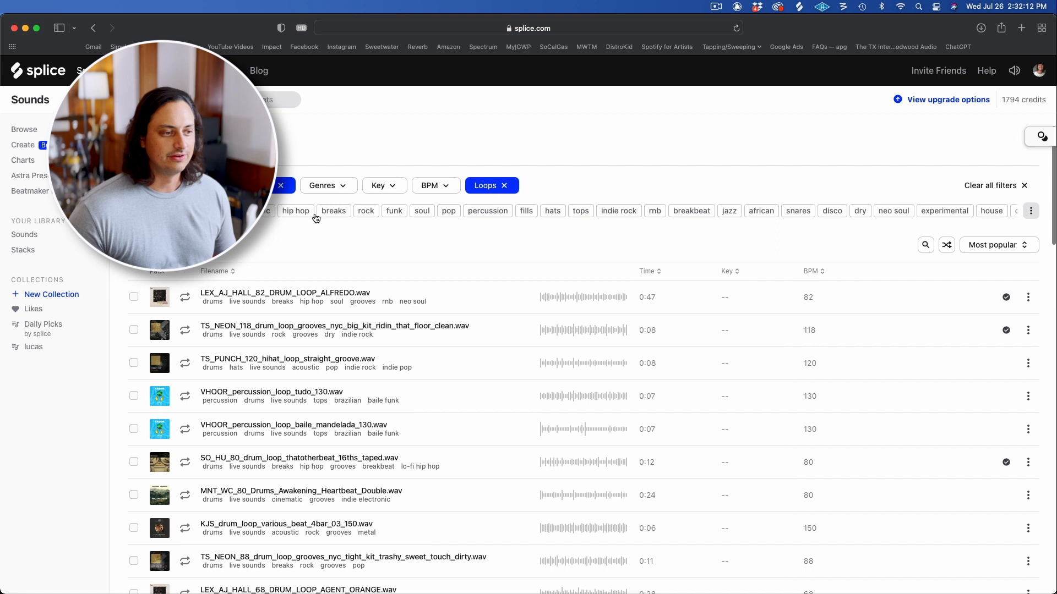
Step: Sort the drum loop results by Most relevant
scroll(down, 3)
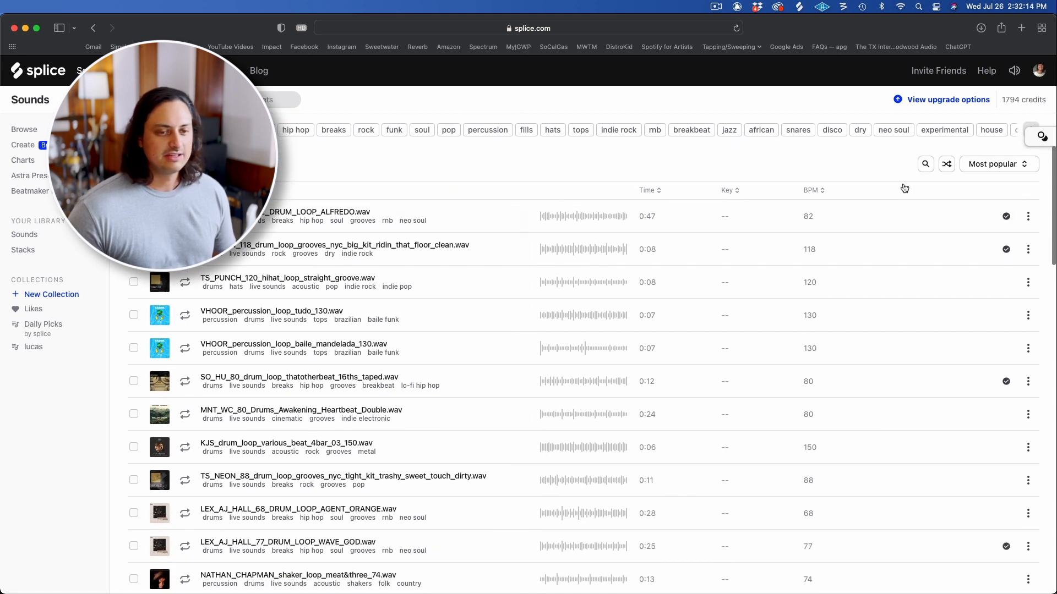
click(996, 164)
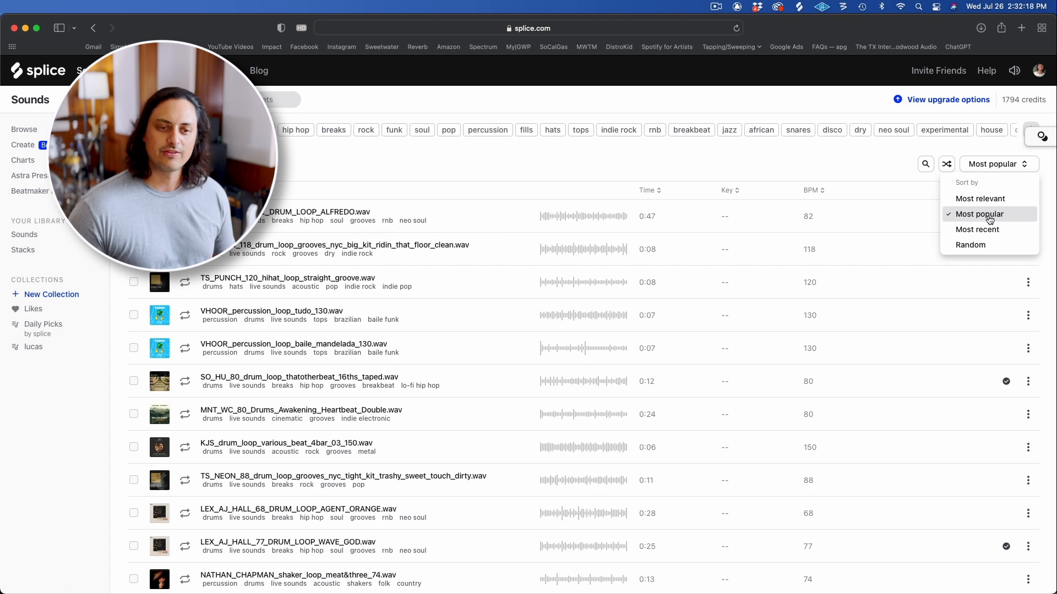
click(980, 198)
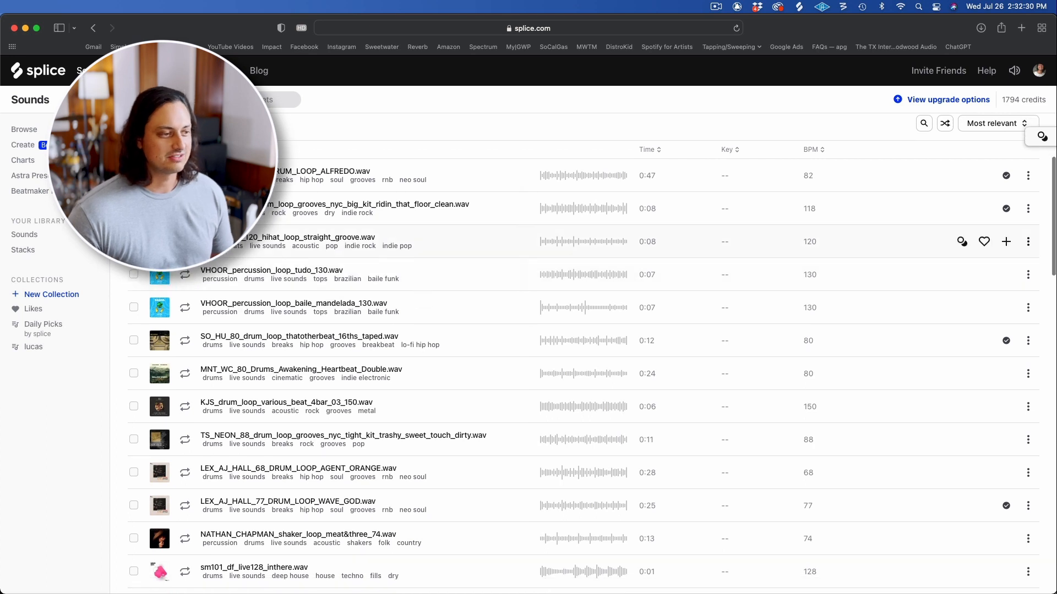
Step: Preview and add the TS_PUNCH_130 halftime and DD_NEO_70 soul groove loops to the library
click(185, 354)
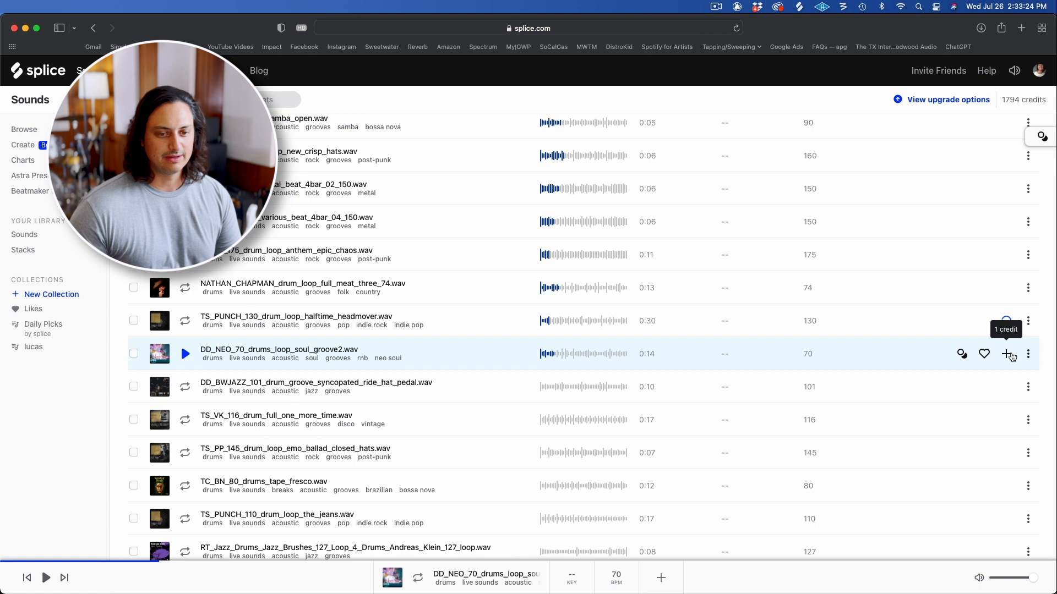
click(1006, 330)
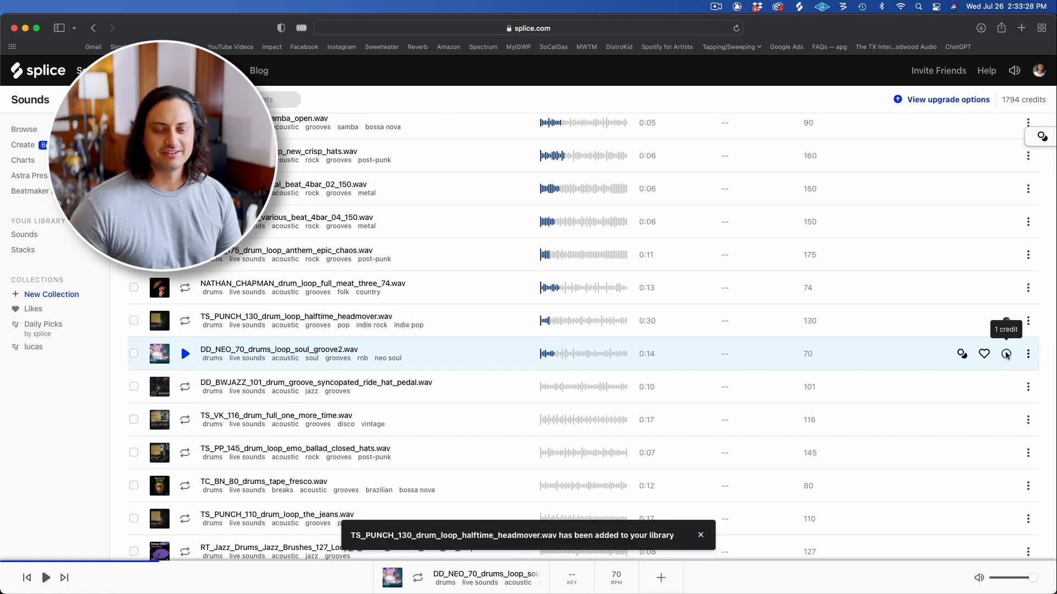
click(1004, 353)
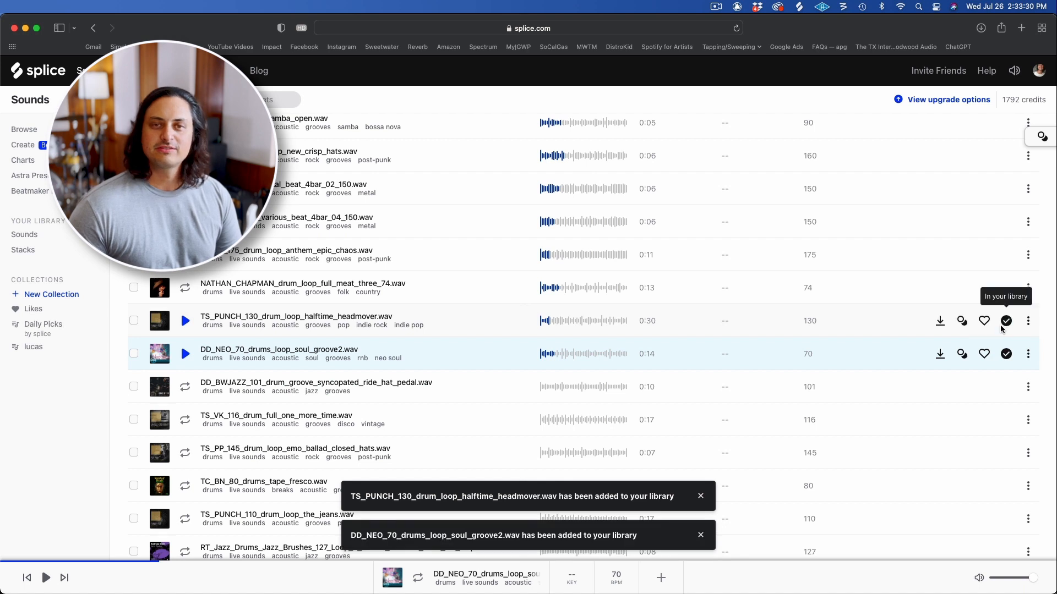
click(700, 496)
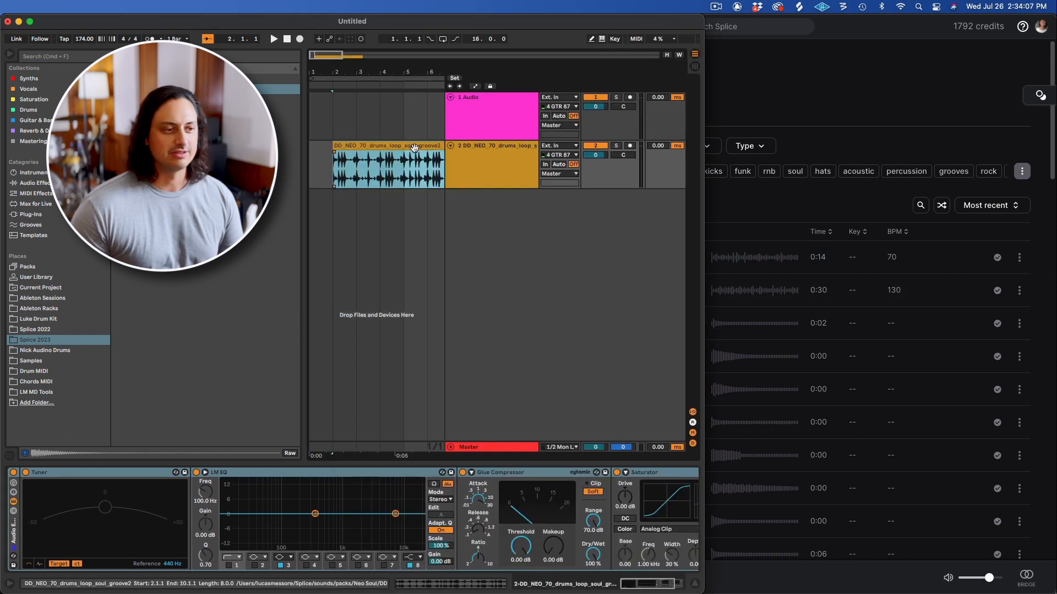
Step: Place the DD_NEO_70 soul groove loop on a new Ableton audio track and return to the Splice app
click(491, 114)
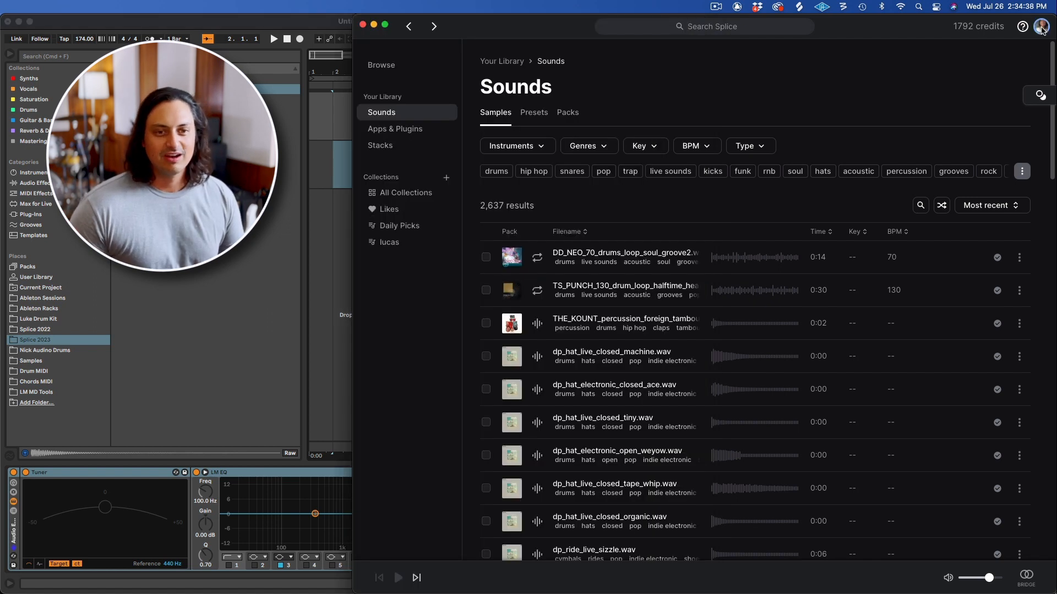
Step: From Splice Preferences, reveal the Splice download folder in Finder and bring it forward
click(1040, 26)
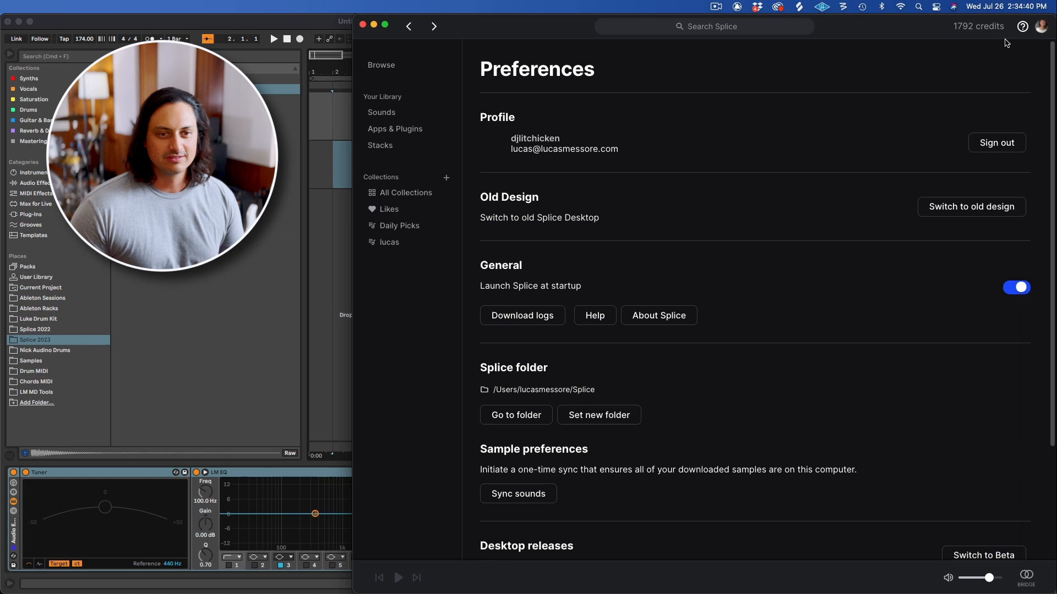
scroll(down, 3)
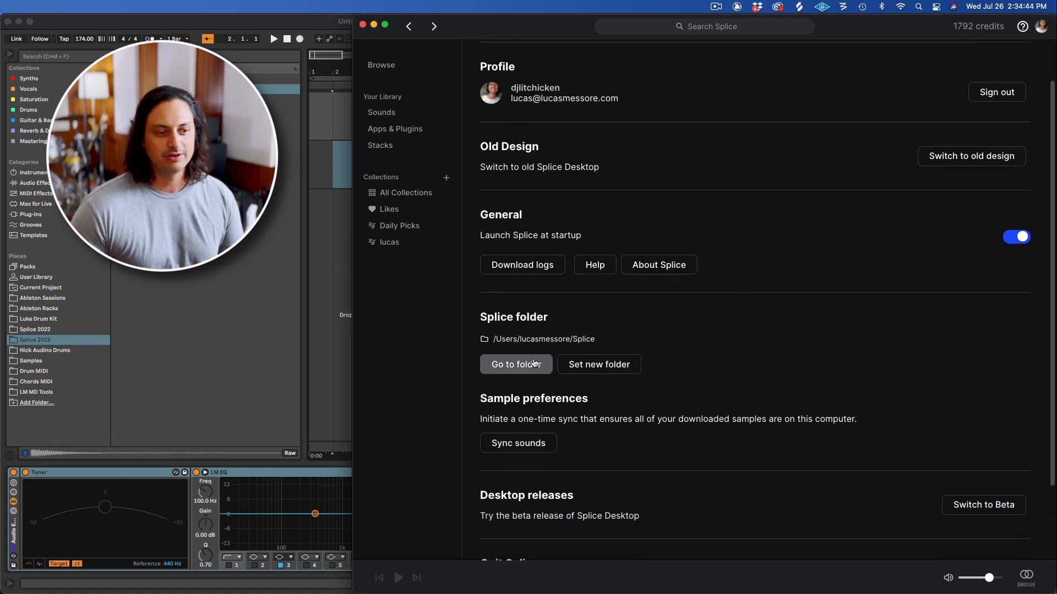
click(515, 364)
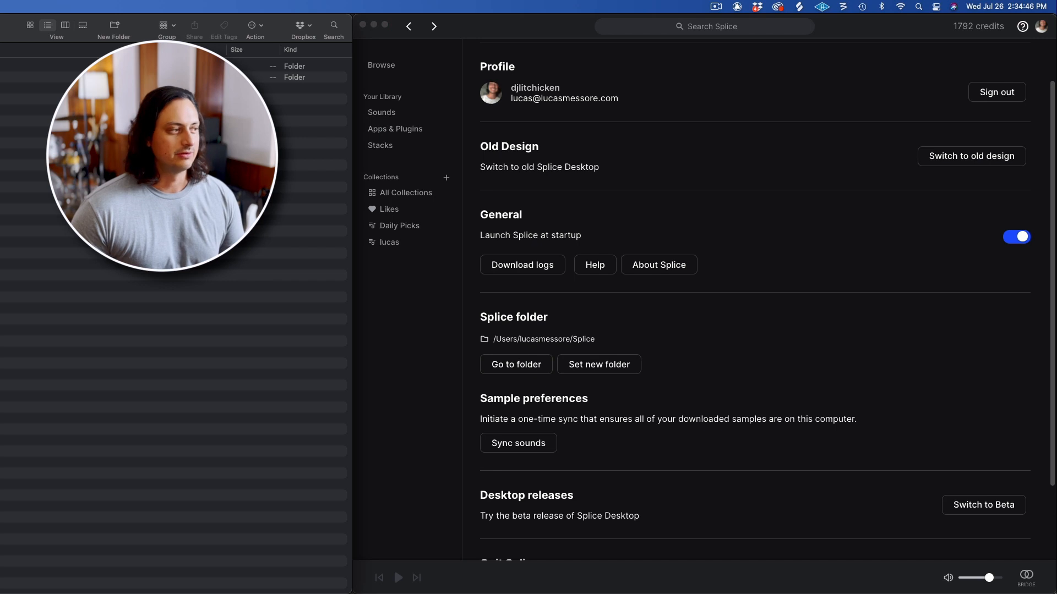
click(515, 364)
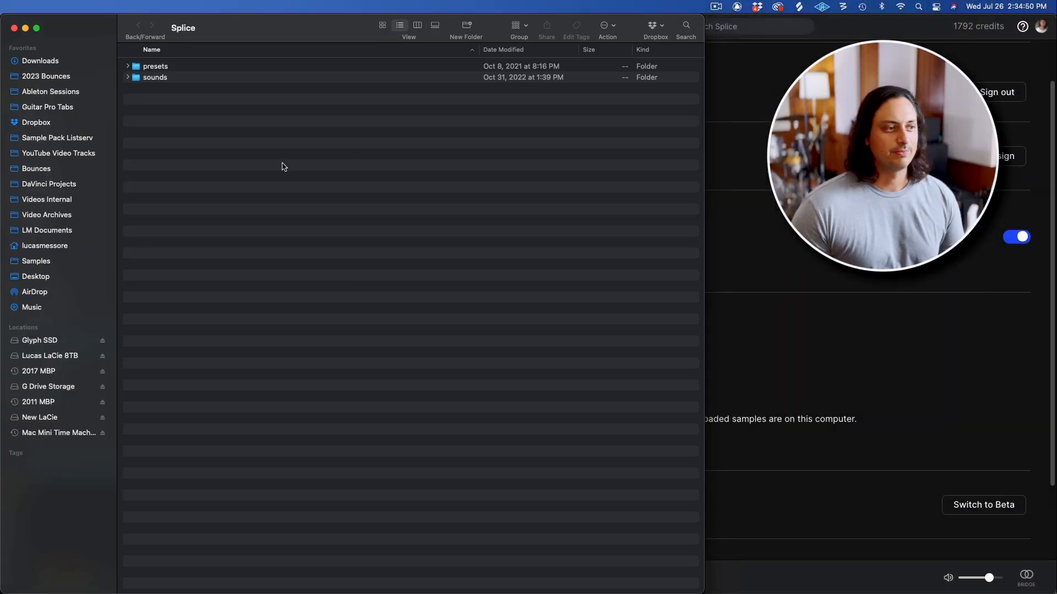
Step: Peek inside the sounds and packs folders, enter sounds, and begin a search scoped to it
click(128, 77)
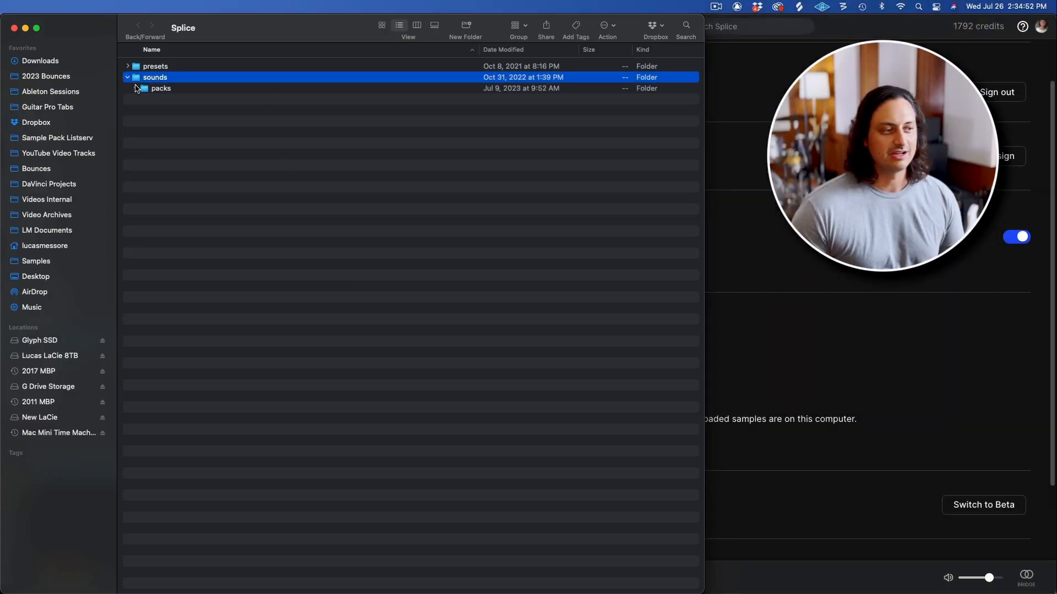
click(146, 88)
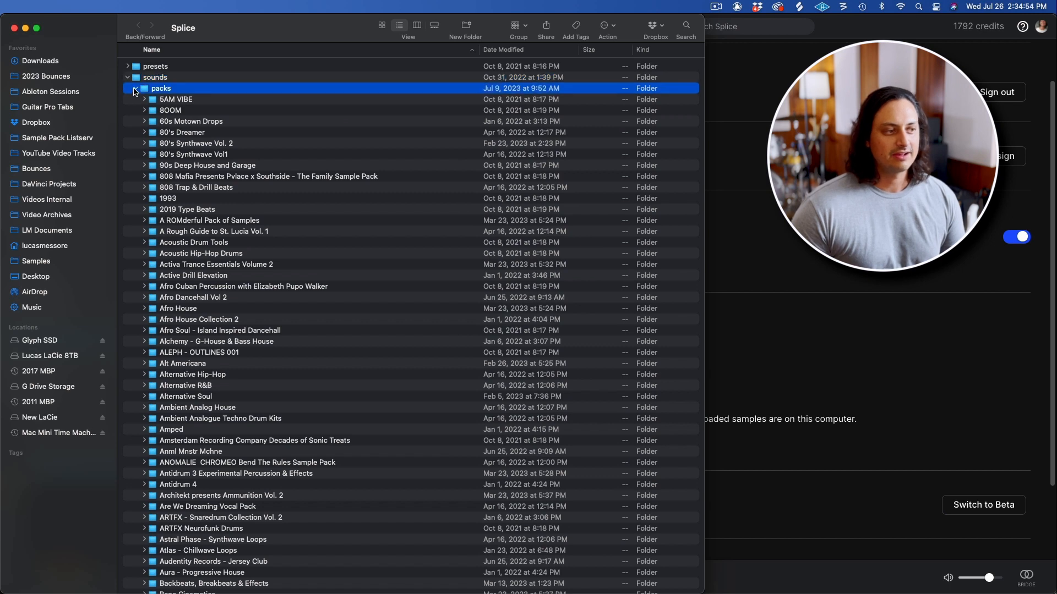
click(135, 88)
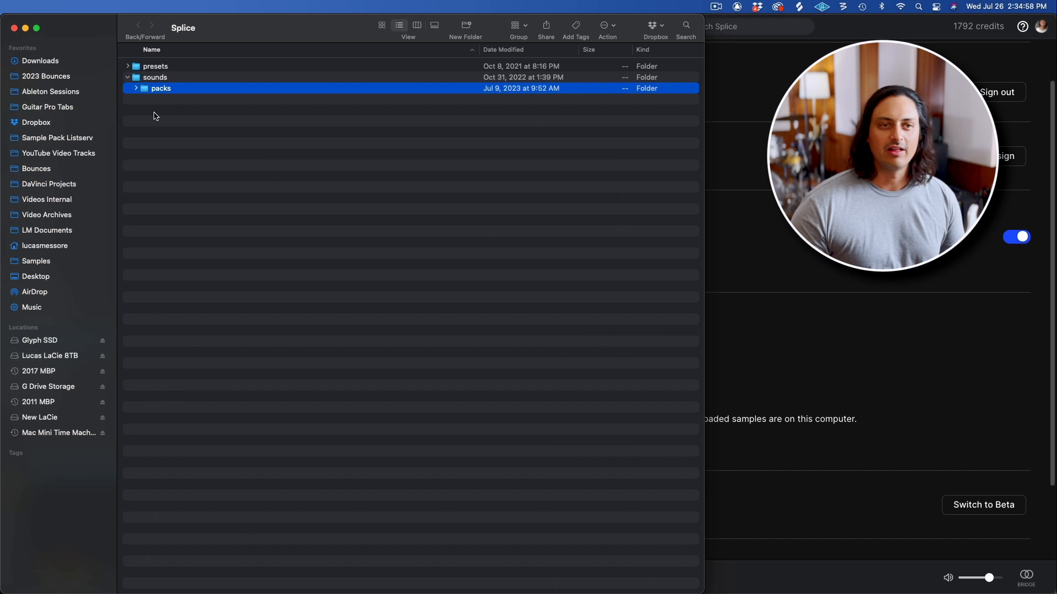
click(126, 77)
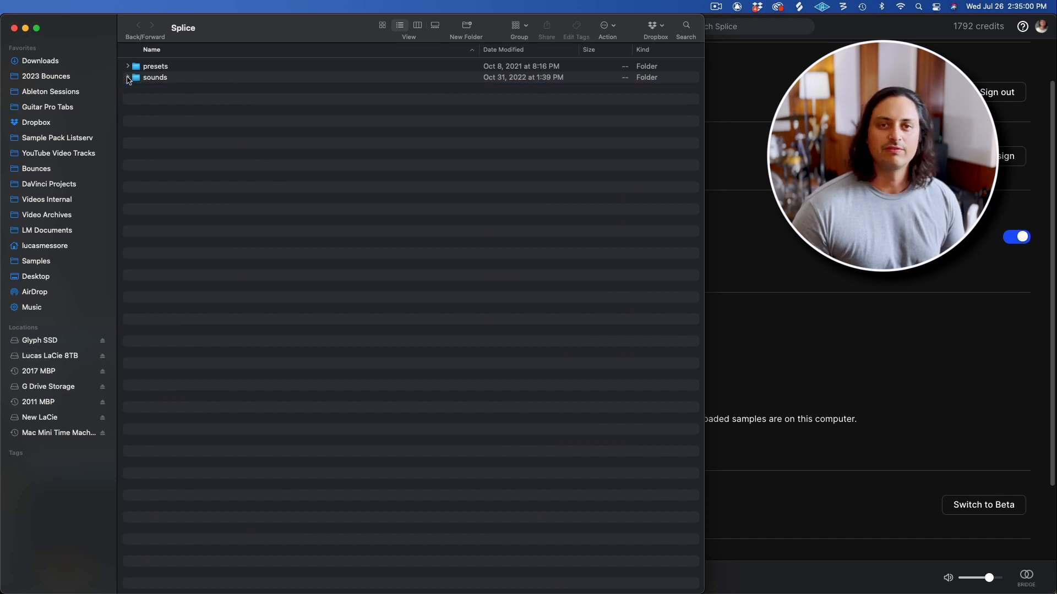
mouse_move(194, 83)
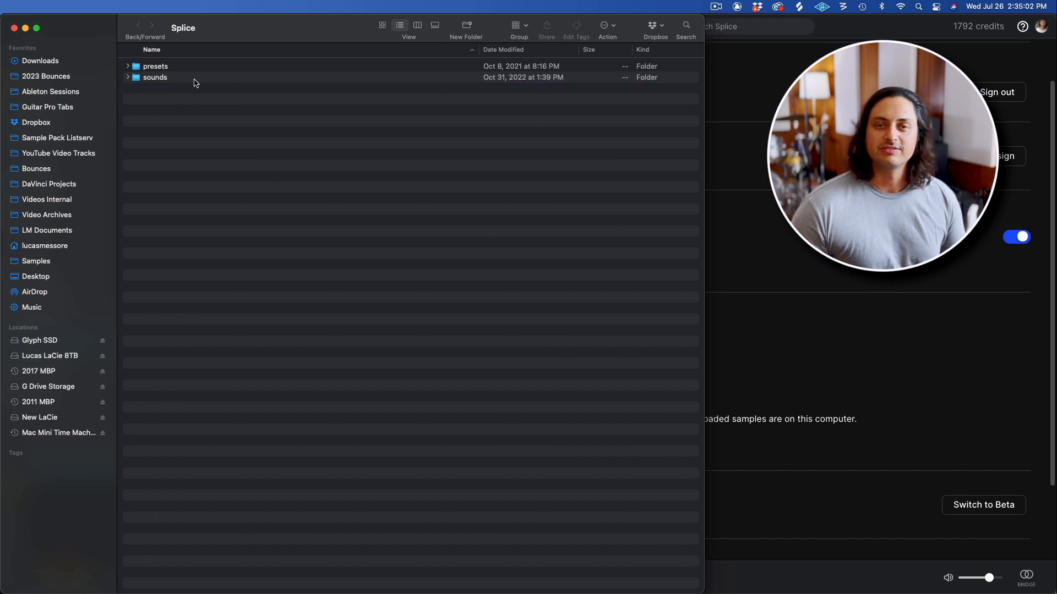
double_click(155, 77)
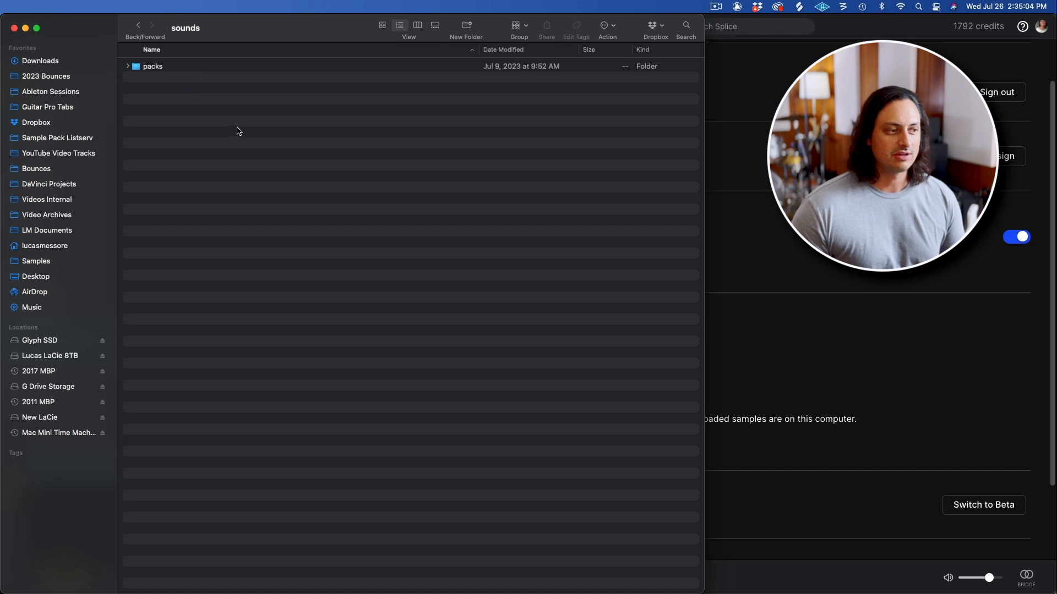
click(684, 25)
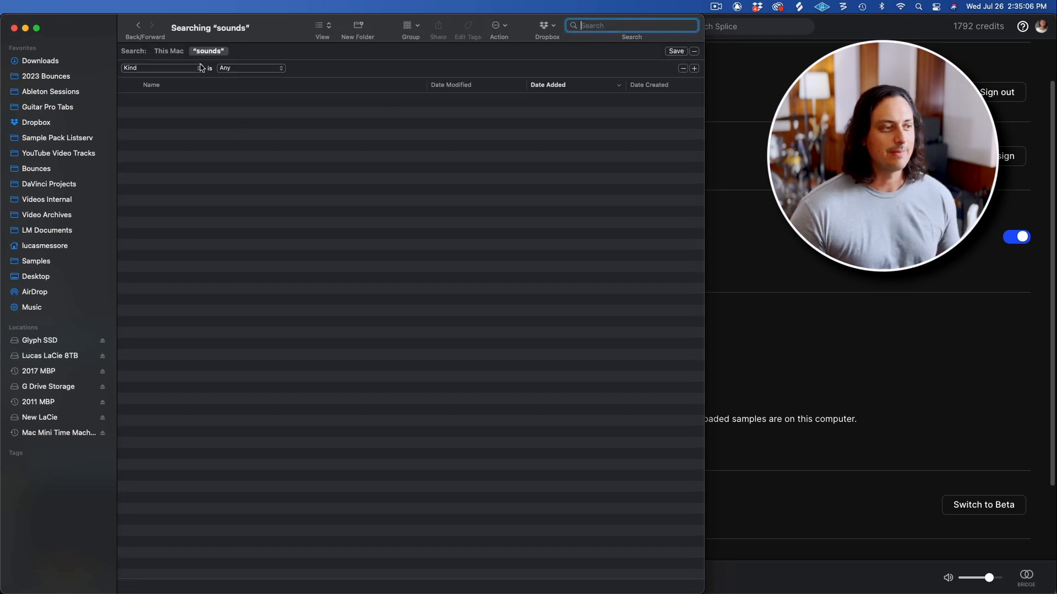
Step: Show only Music files sorted by Date Added and select the two newest drum loops
click(250, 67)
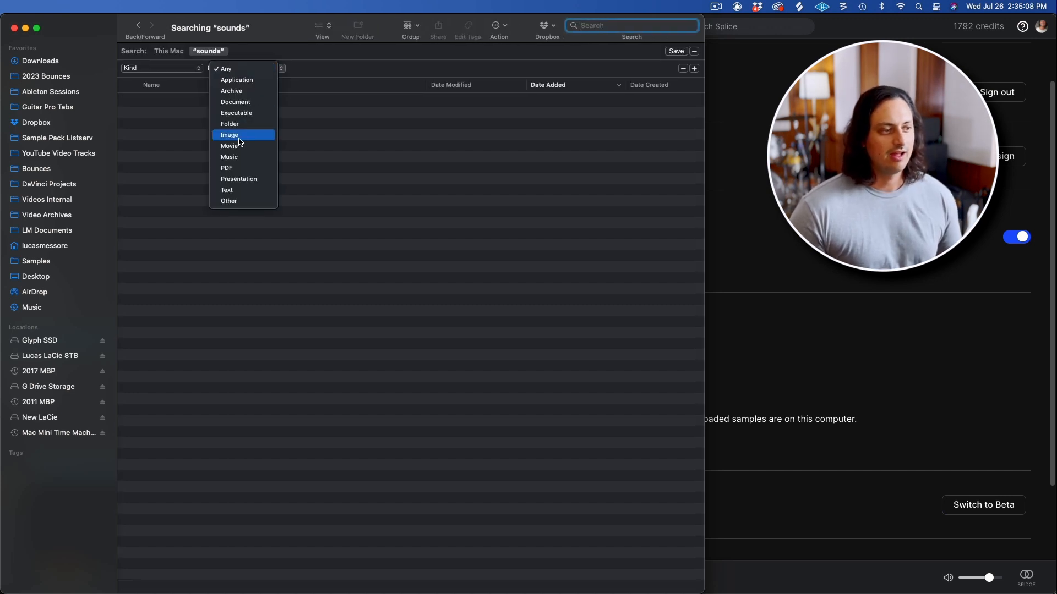
click(229, 156)
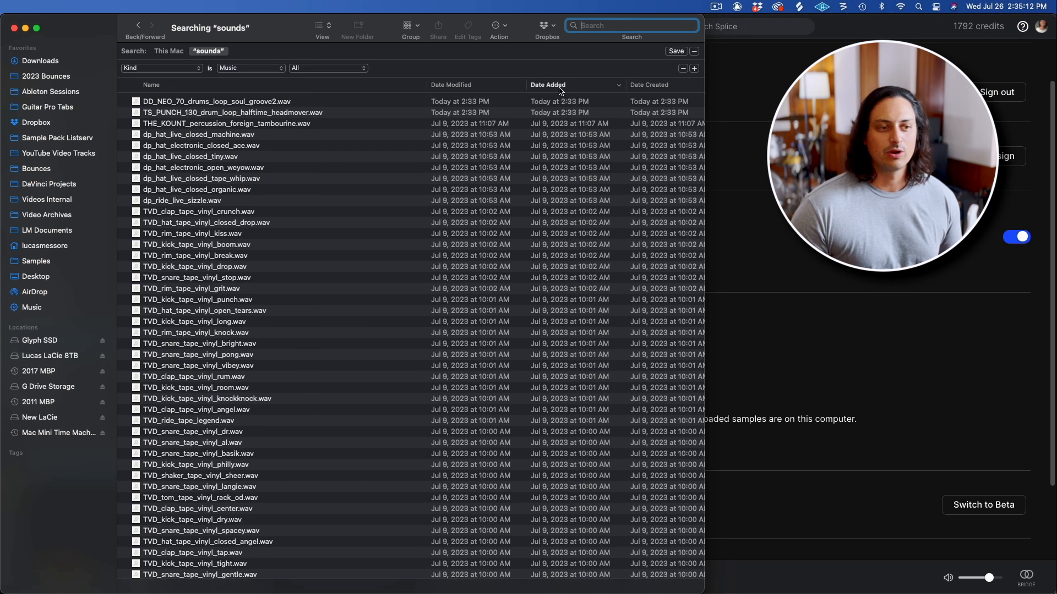
click(215, 102)
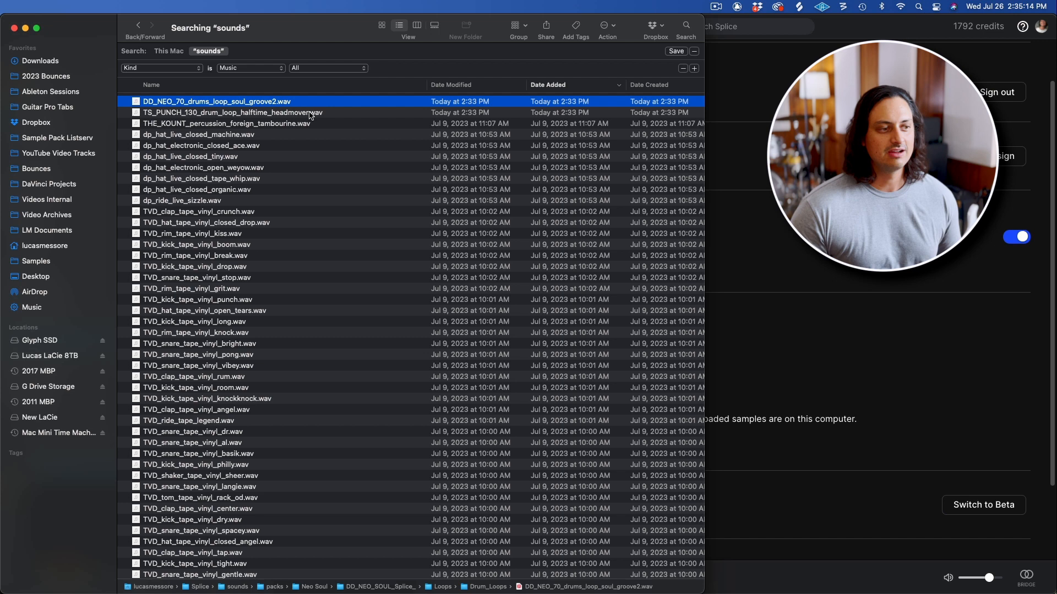
click(232, 112)
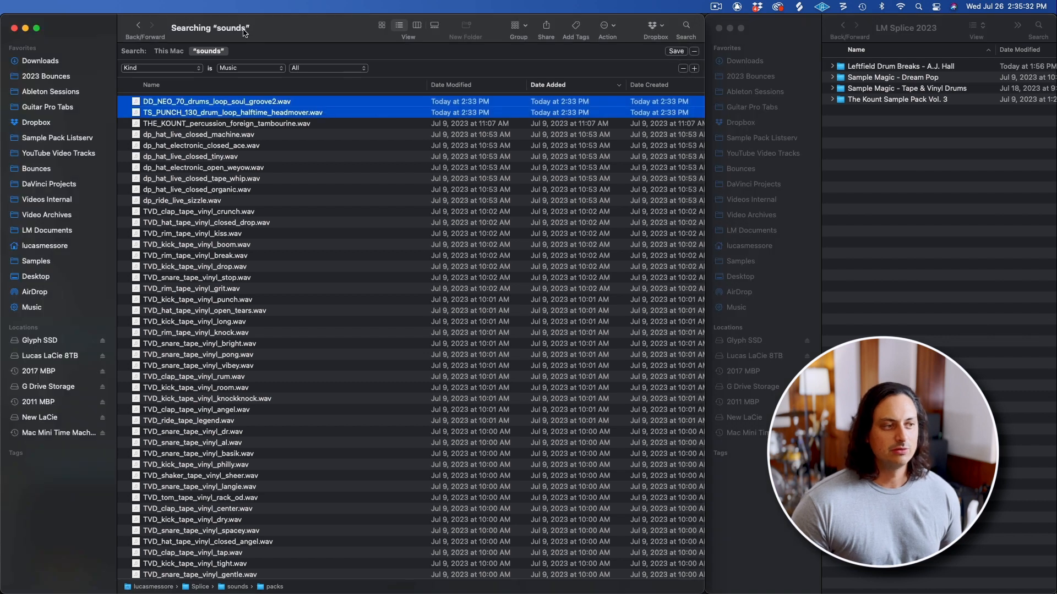
mouse_move(500, 88)
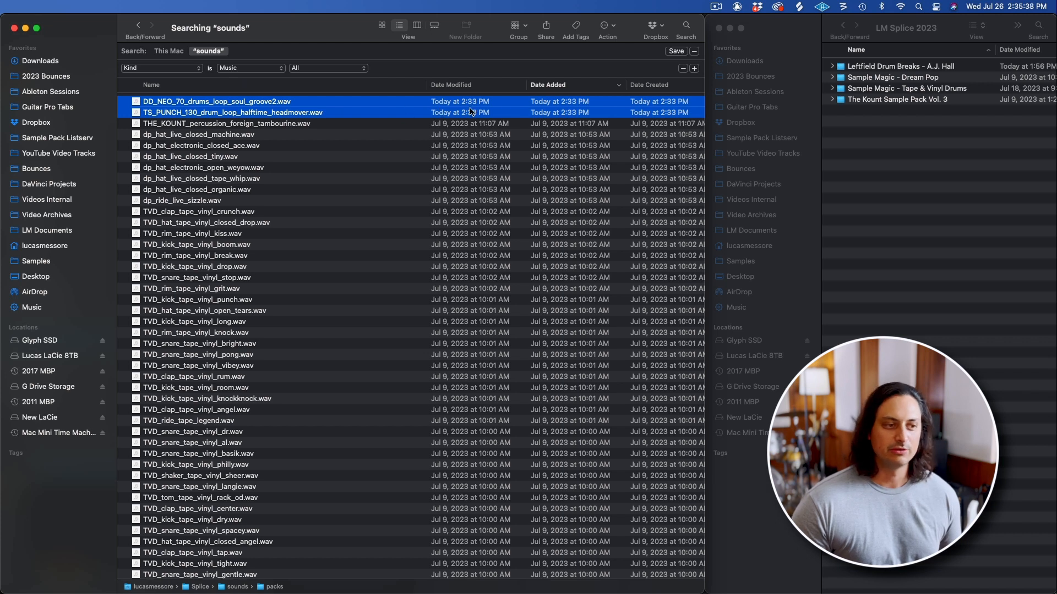
mouse_move(443, 131)
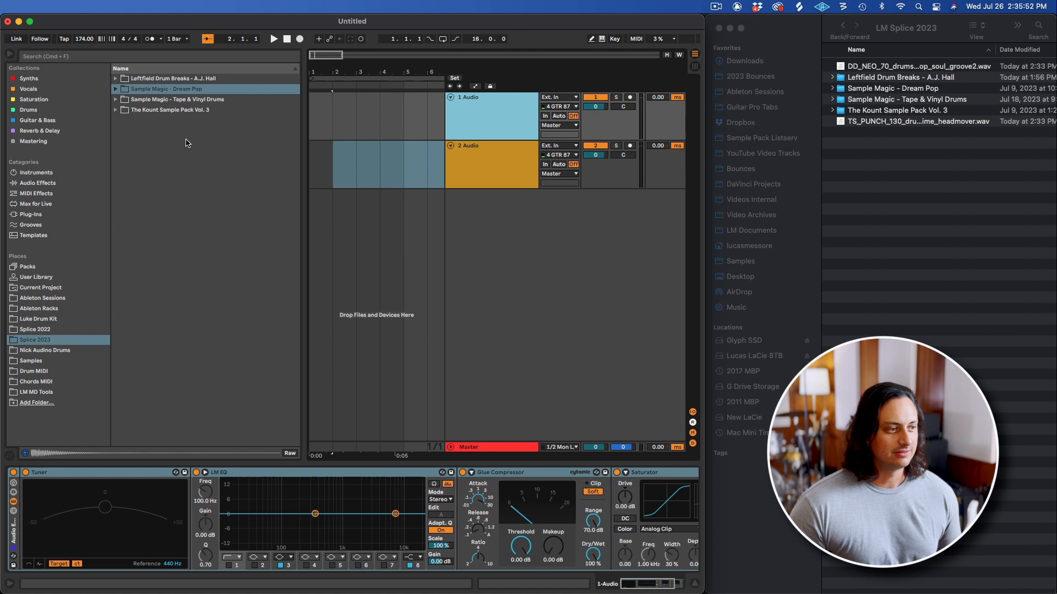
Step: Preview both Splice 2023 loops, drop the TS_PUNCH_130 halftime headmover onto a new audio track
click(189, 120)
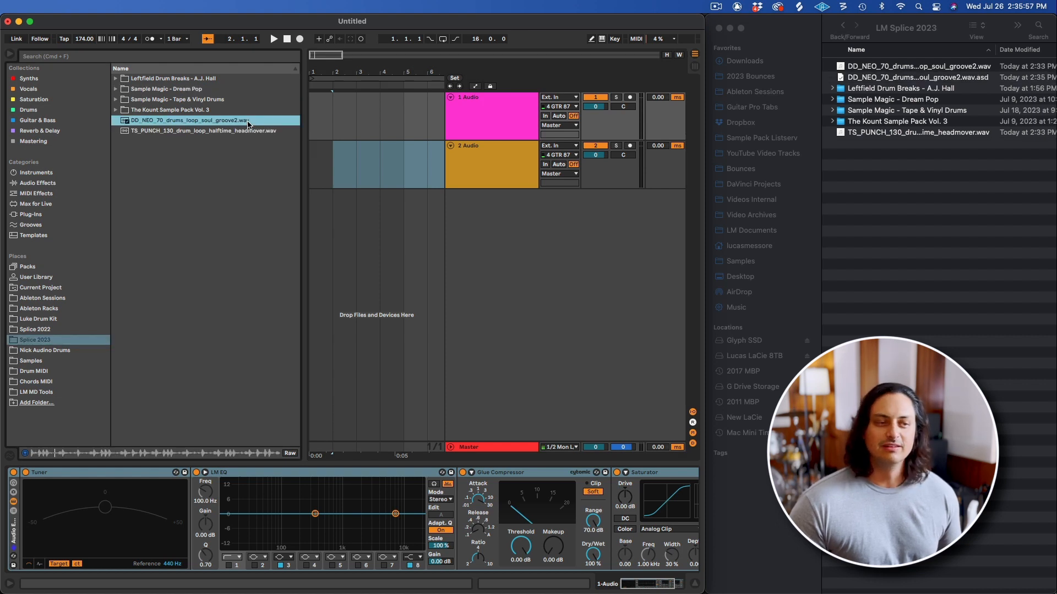
click(199, 130)
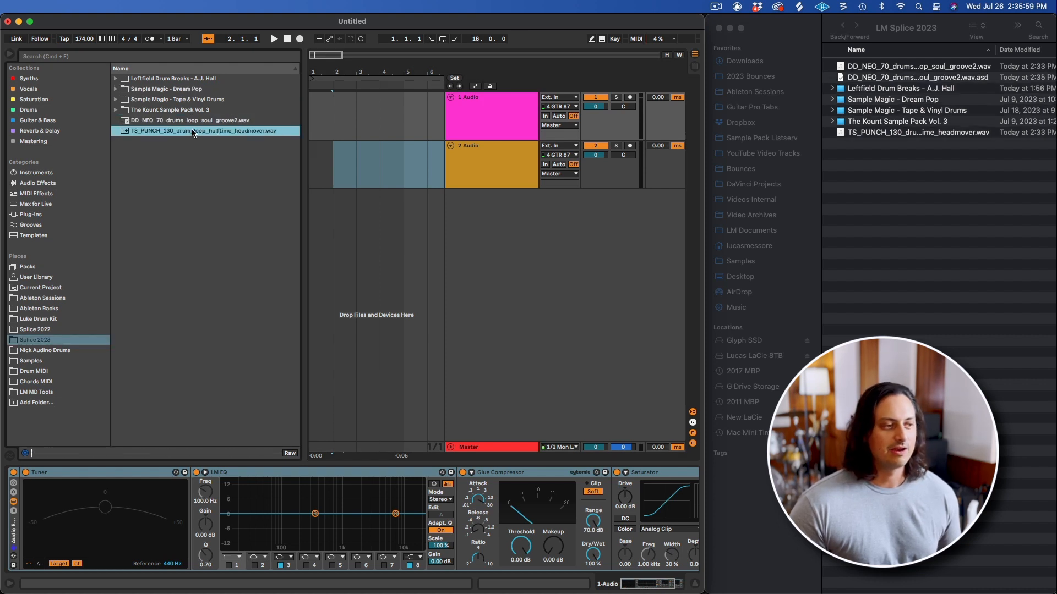
click(203, 130)
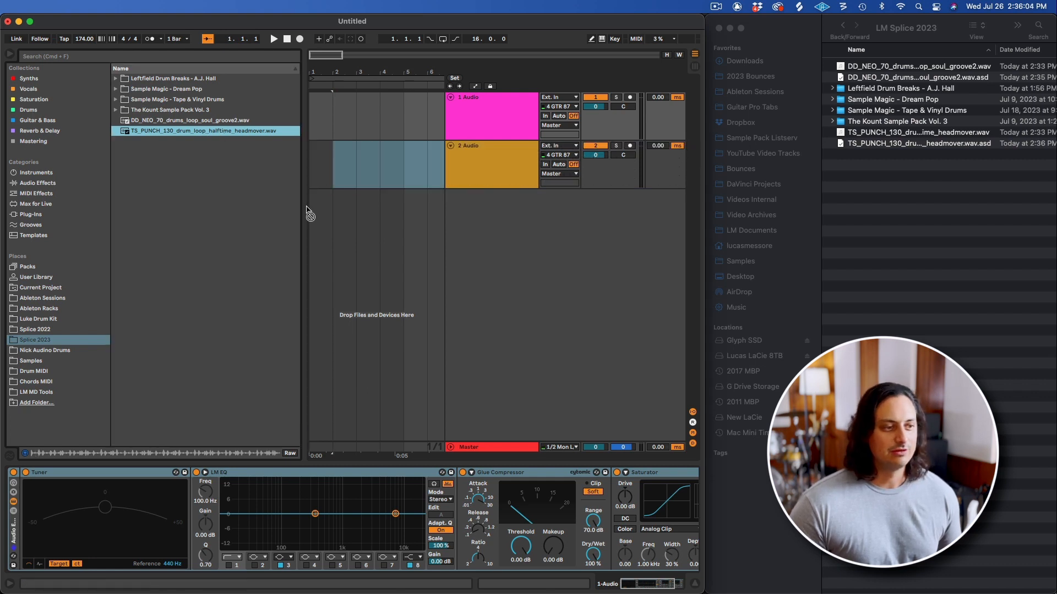
click(116, 110)
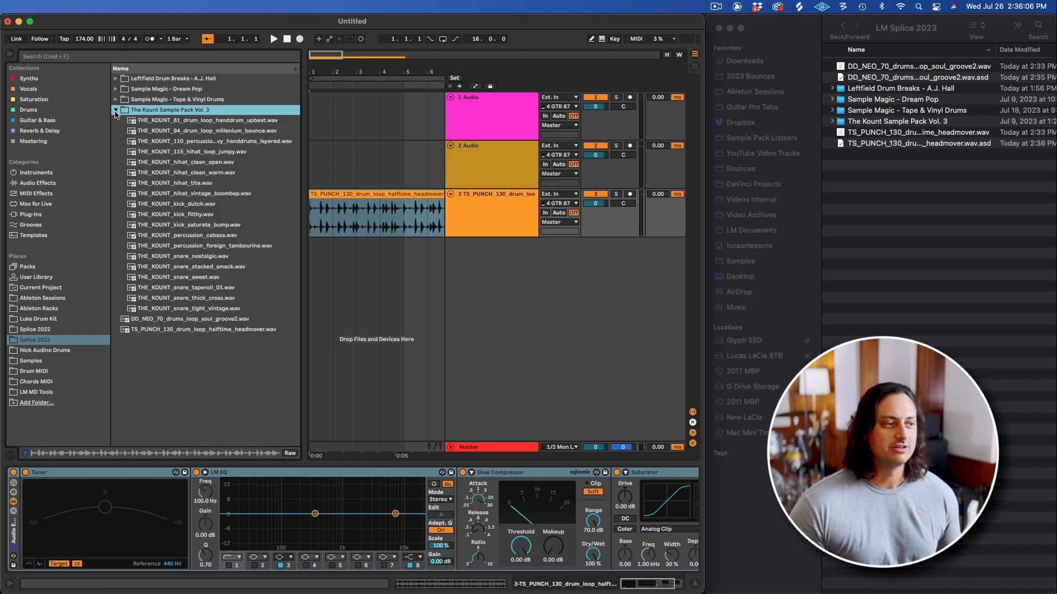
click(116, 110)
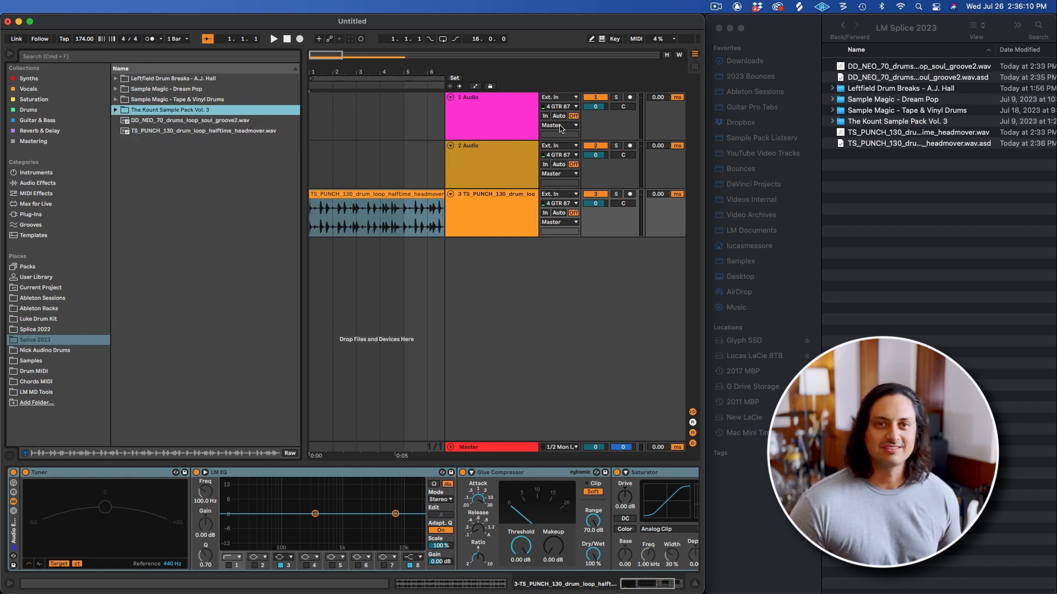
mouse_move(337, 578)
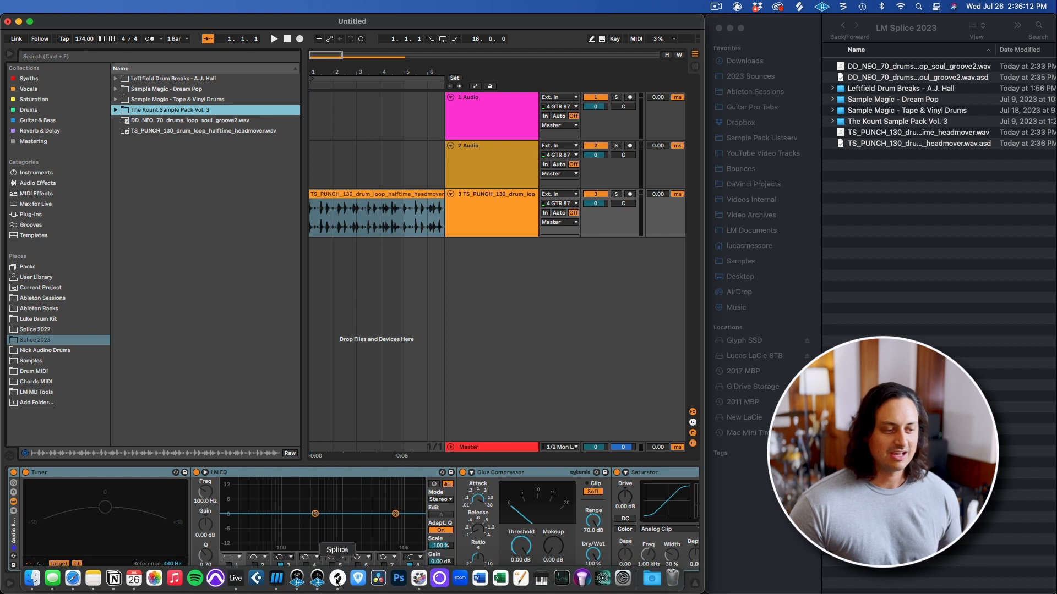
Step: Close the Splice desktop app and return to the splice.com Sounds list in the browser
click(338, 578)
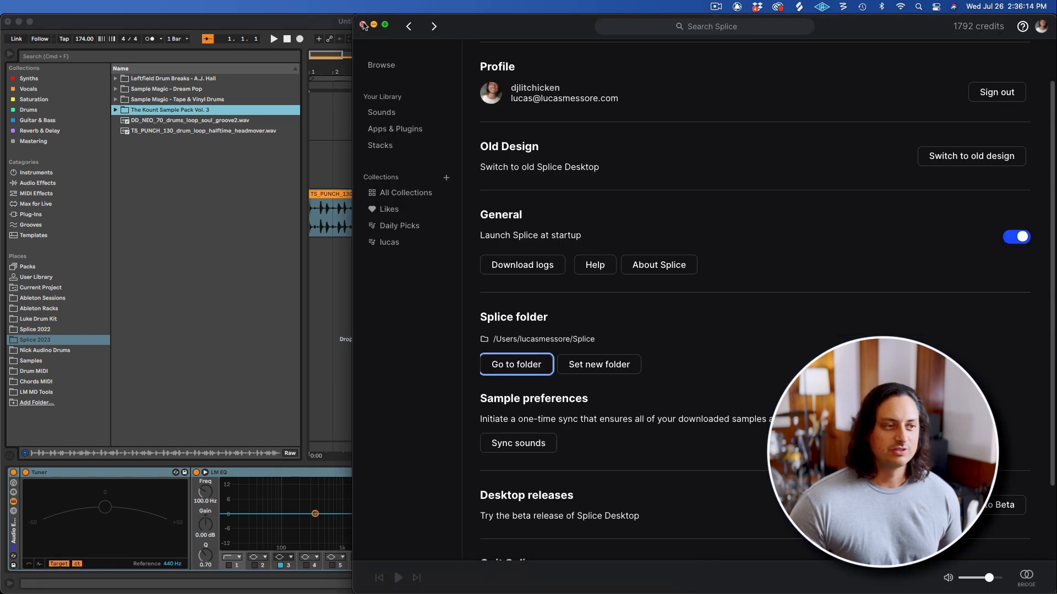
click(363, 25)
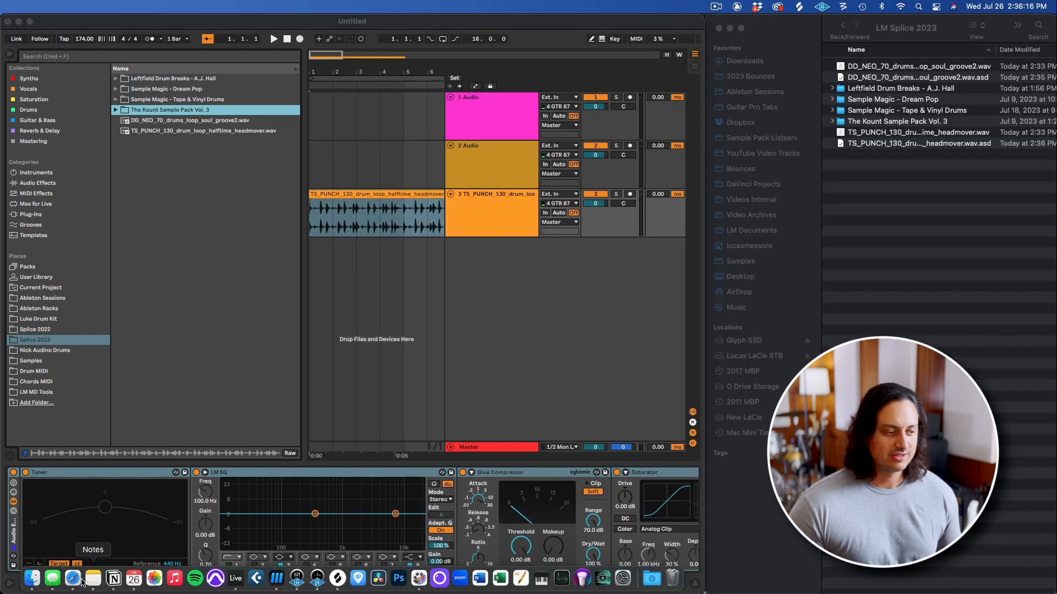
click(54, 577)
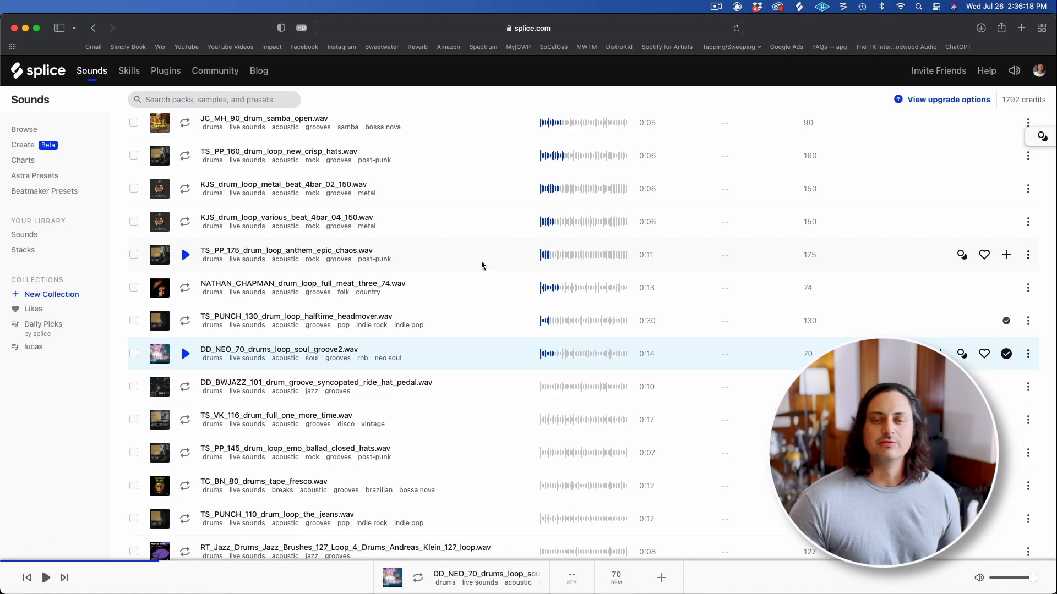